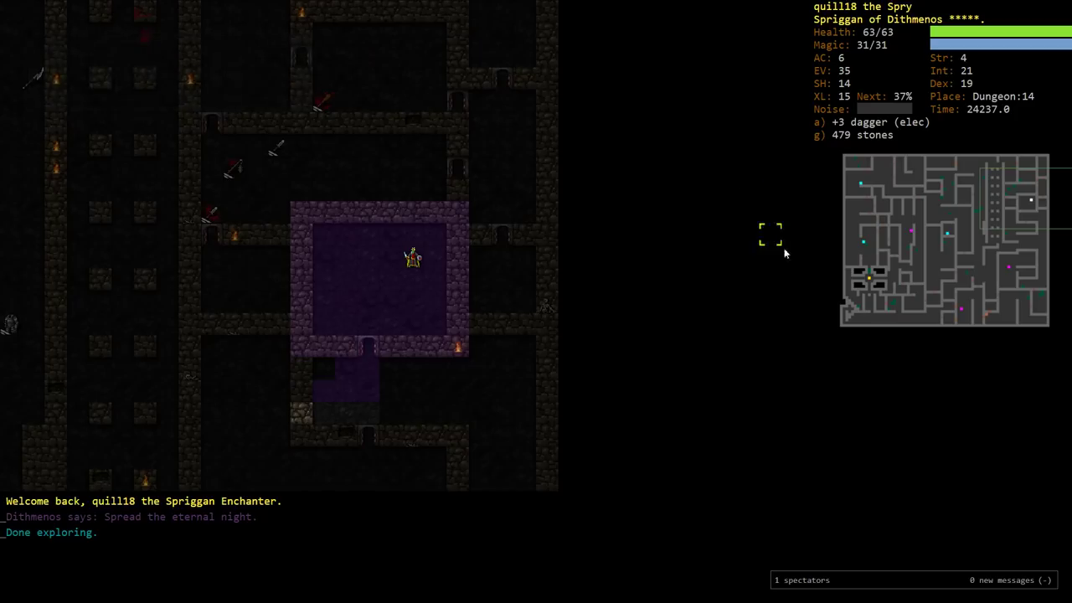
{"action": "mouse_move", "coordinate": [890, 355]}
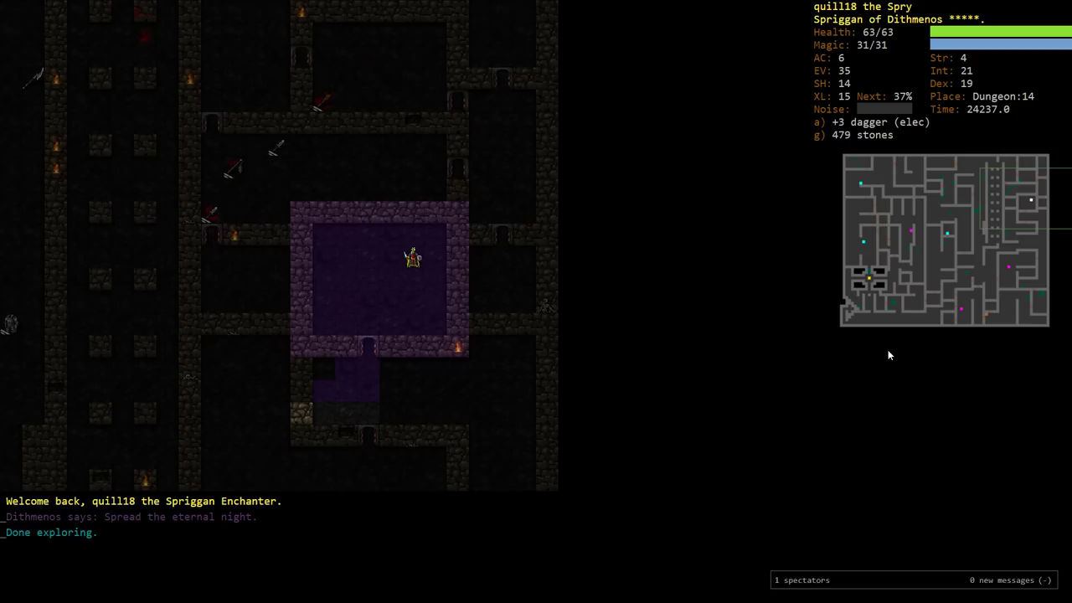
Review the skill overview, then travel down the stairs to Dungeon level 15
{"action": "key", "text": "m"}
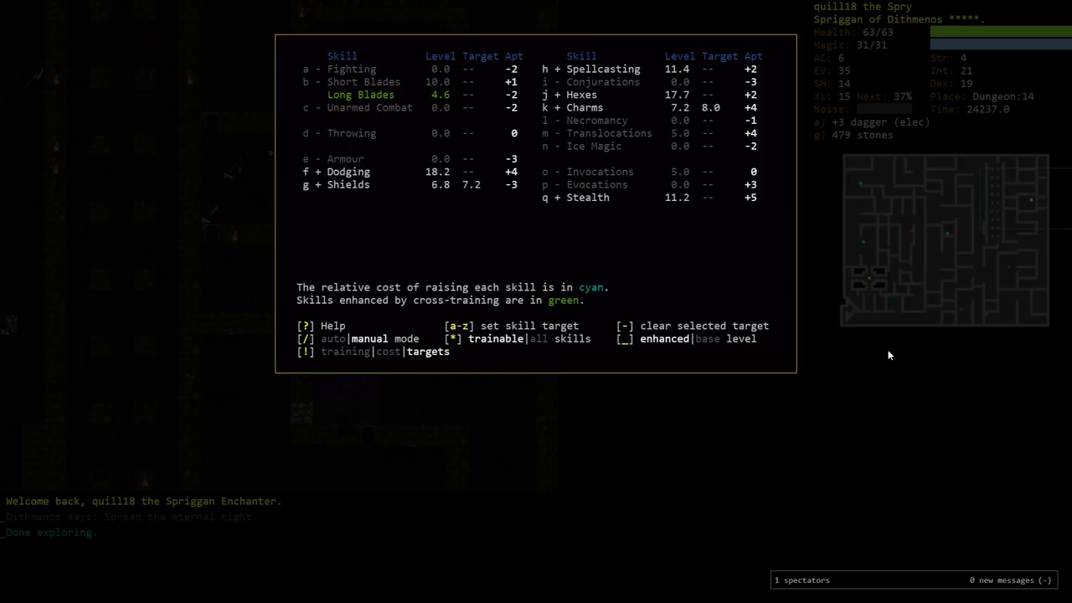
{"action": "key", "text": "Escape"}
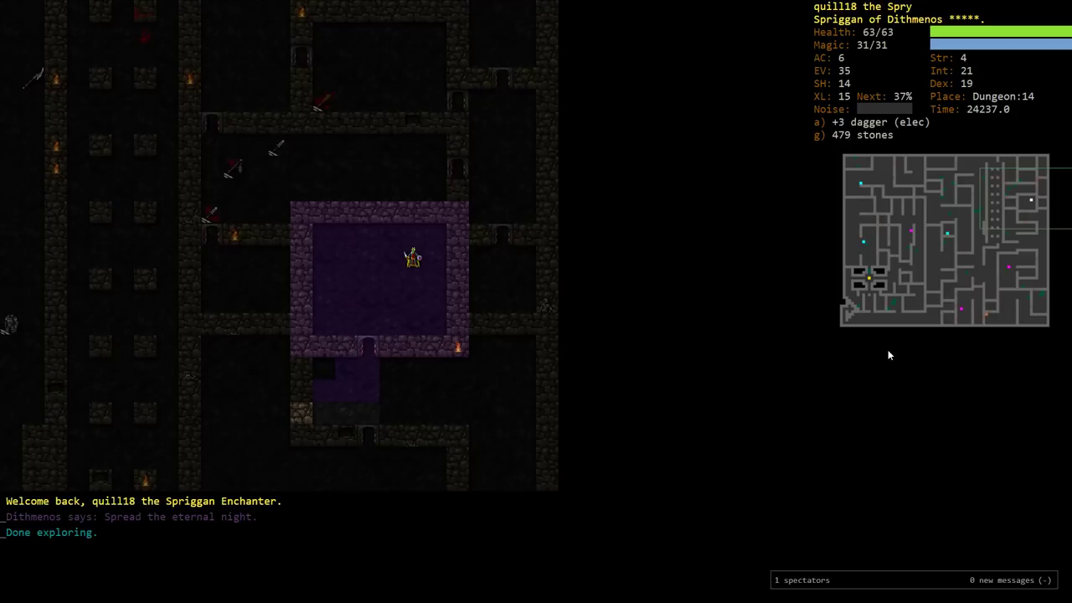
{"action": "type", "text": "bool"}
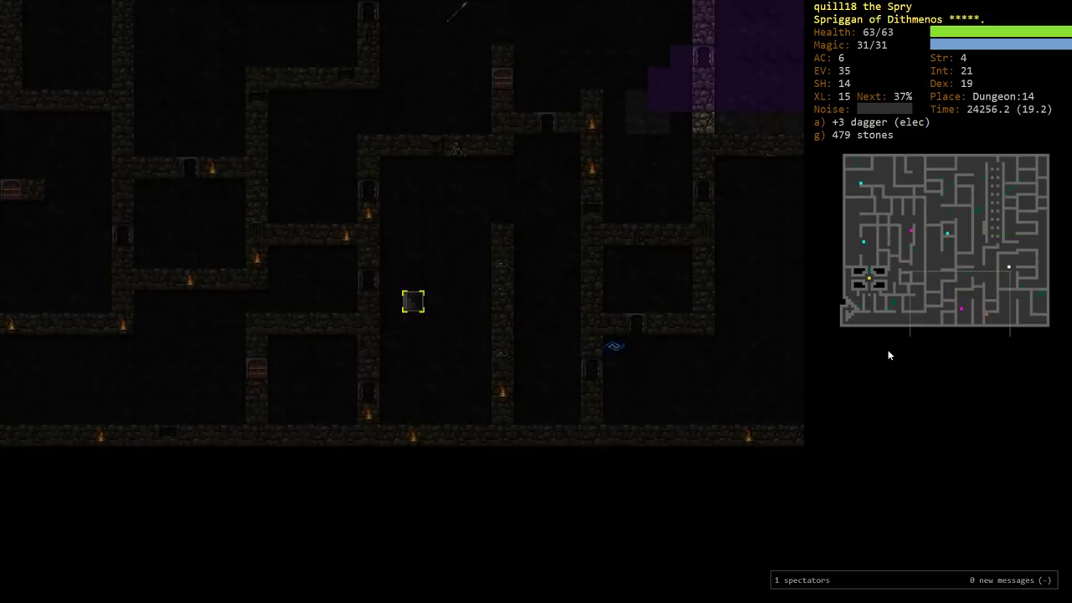
{"action": "key", "text": ">"}
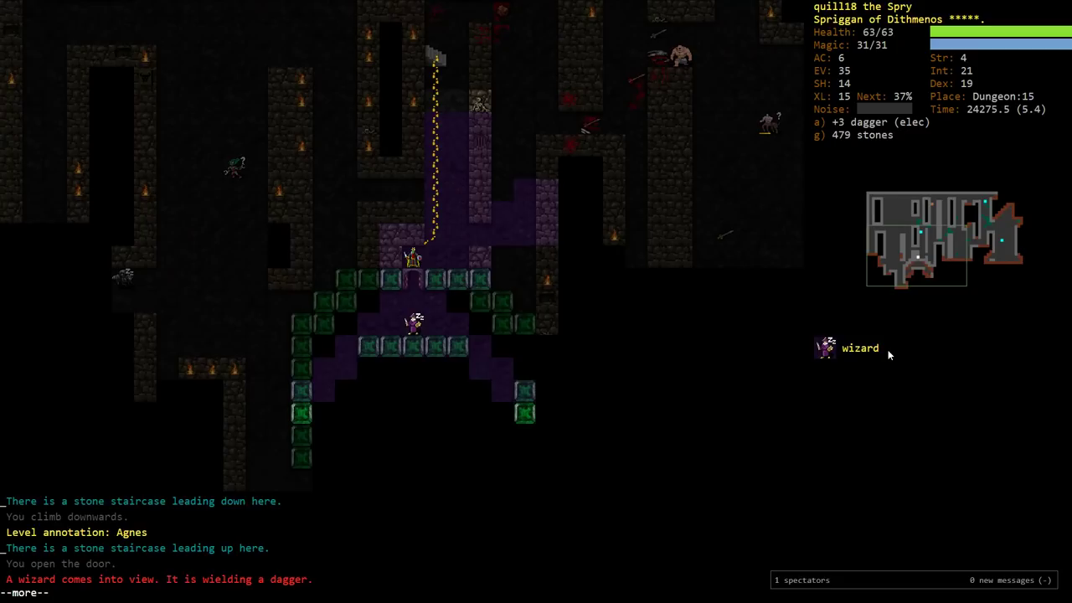
Pass a turn while the dagger-wielding wizard stays in view
{"action": "key", "text": "space"}
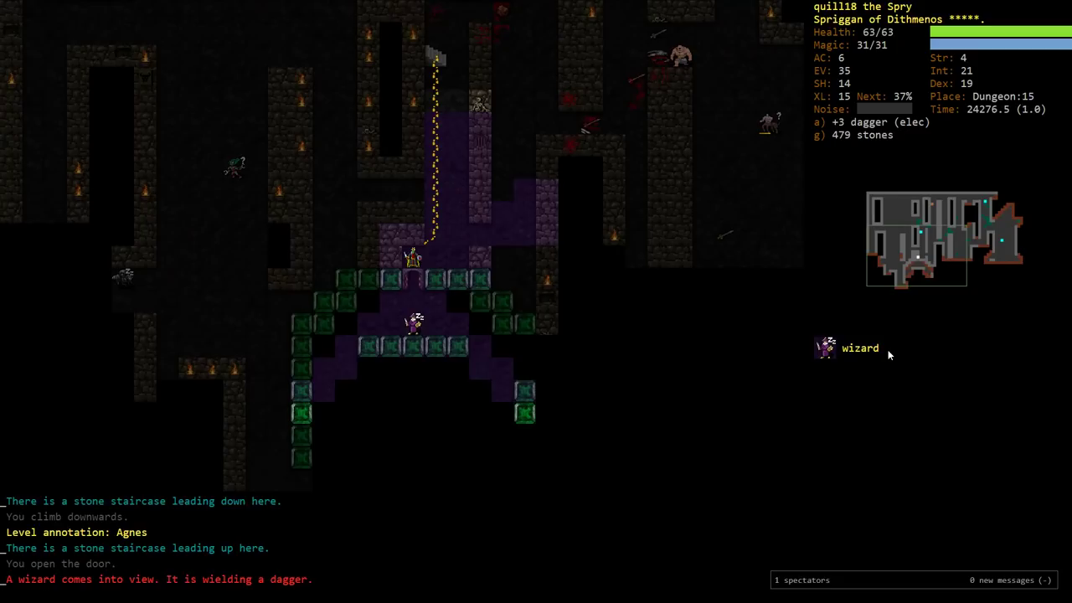
{"action": "mouse_move", "coordinate": [1042, 355]}
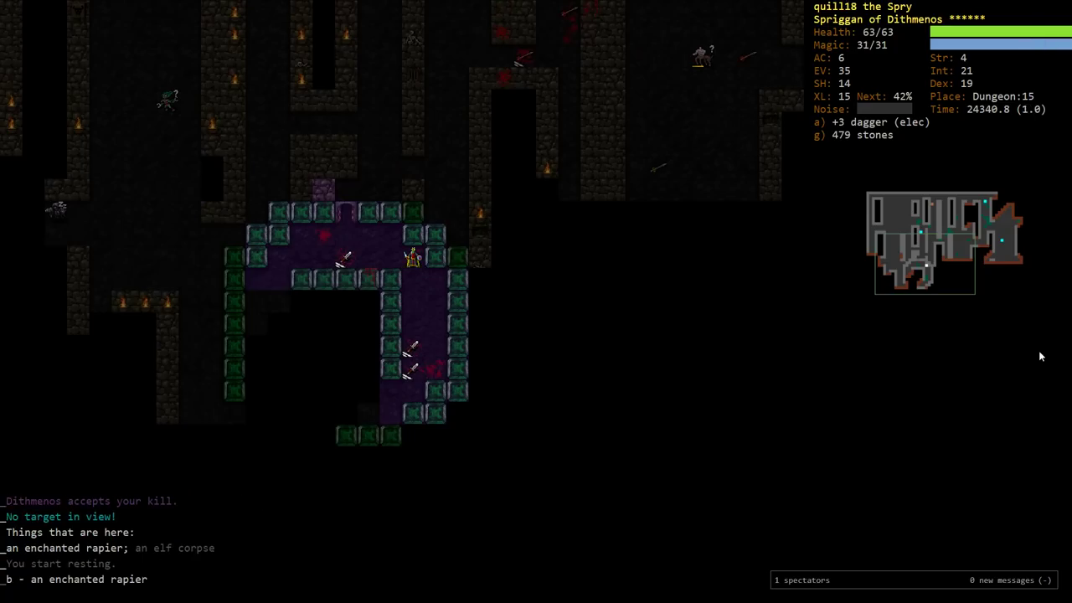
{"action": "key", "text": "i"}
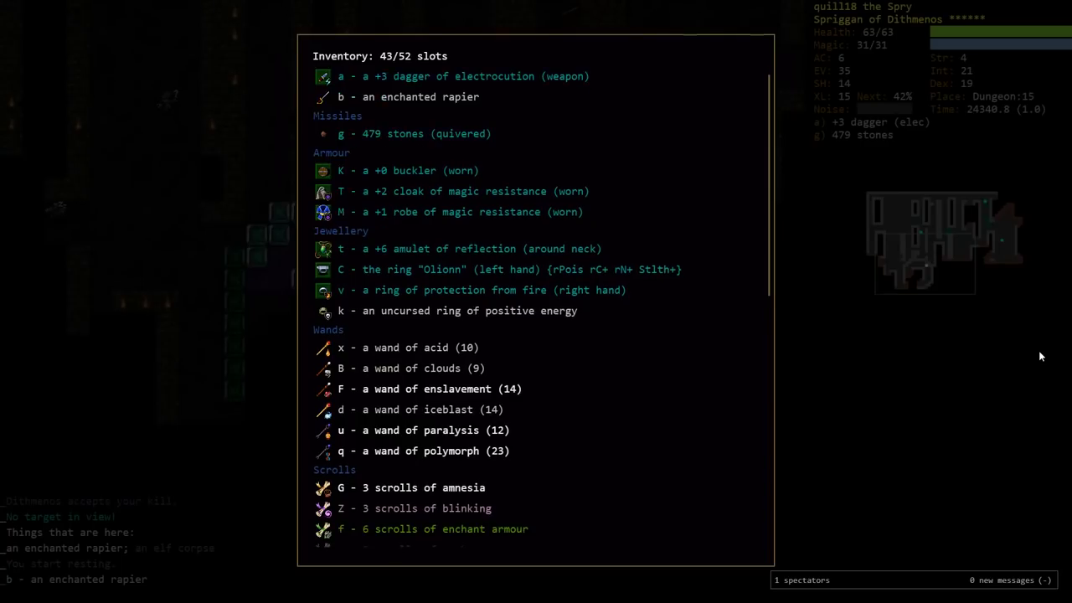
{"action": "scroll", "scroll_direction": "down", "scroll_amount": 3}
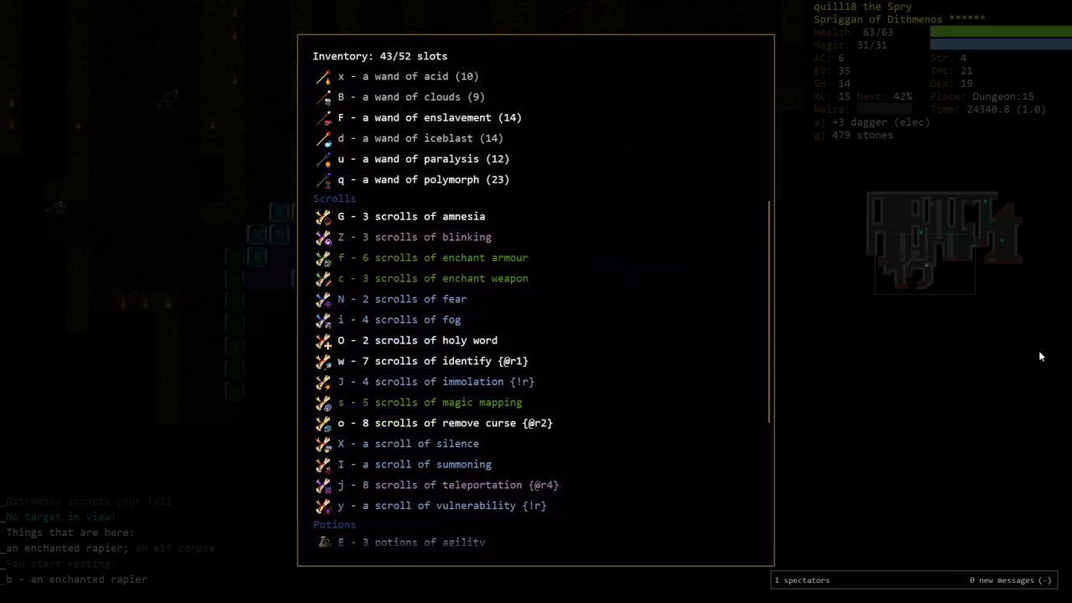
{"action": "scroll", "scroll_direction": "down", "scroll_amount": 3}
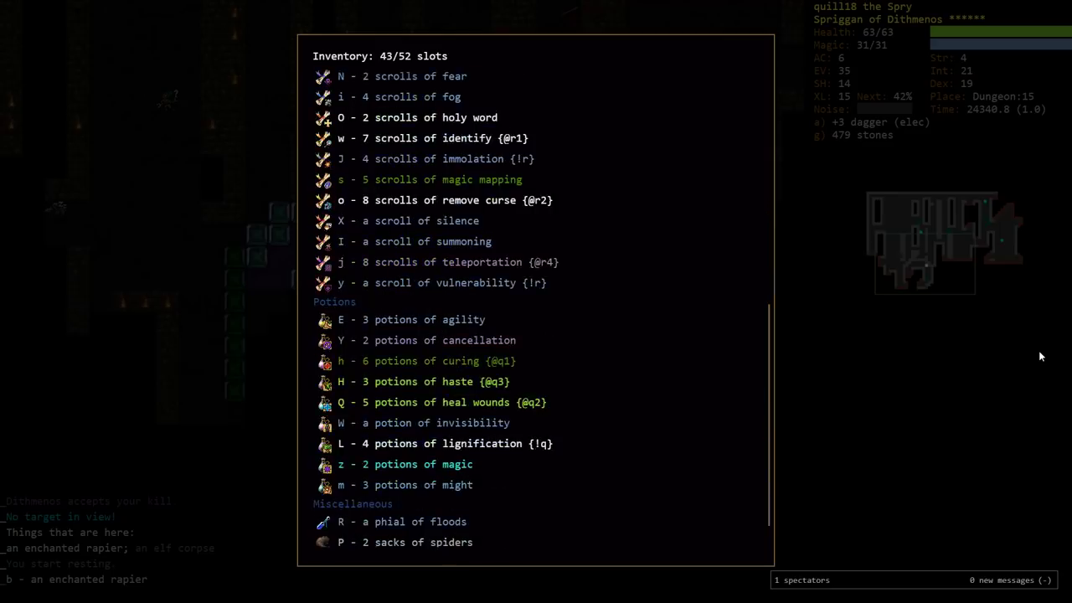
{"action": "scroll", "scroll_direction": "down", "scroll_amount": 3}
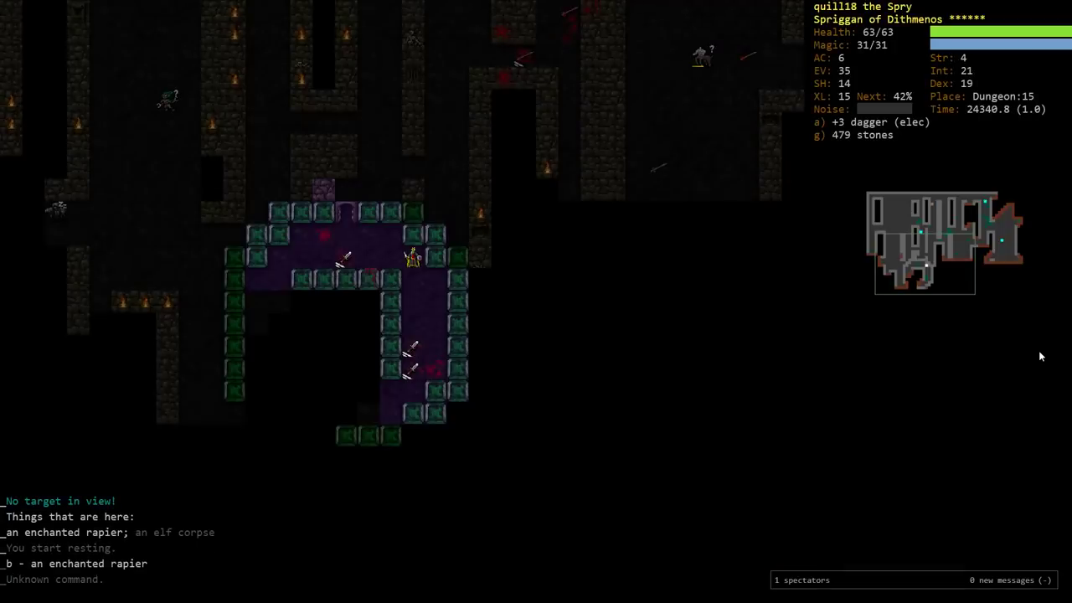
{"action": "key", "text": "d"}
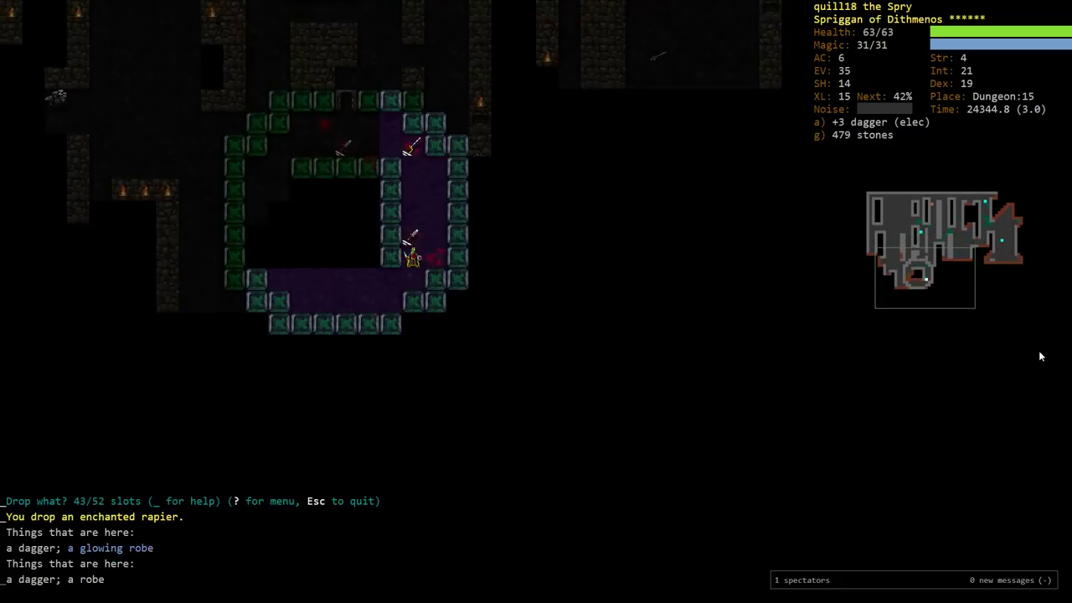
Search found items for 'quickb' to check for any quickblade
{"action": "type", "text": "quickb"}
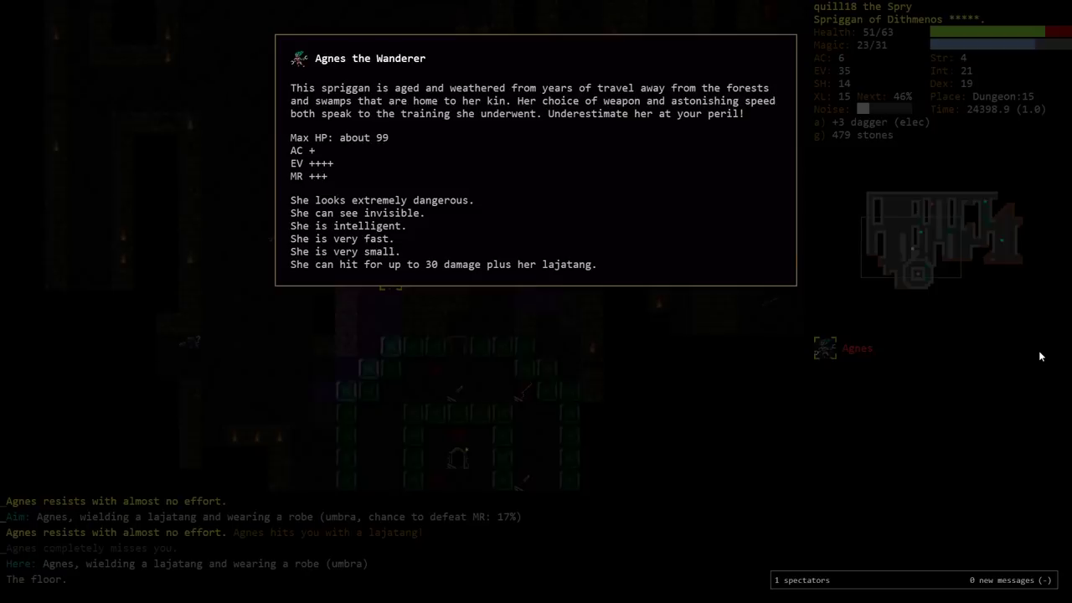
Close Agnes the Wanderer's description to resume the fight
{"action": "key", "text": "escape"}
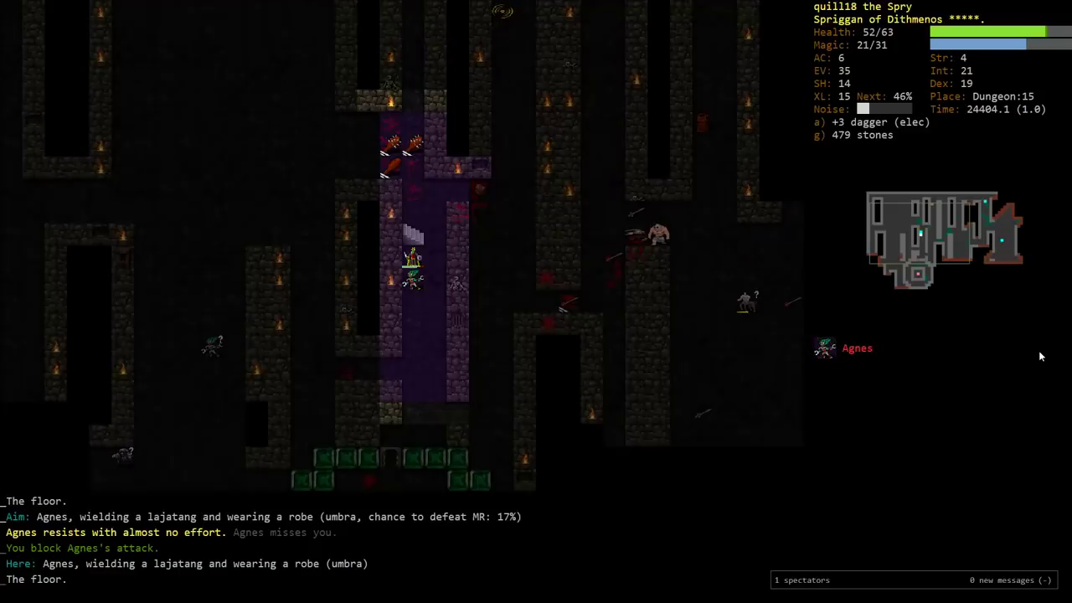
{"action": "key", "text": "r"}
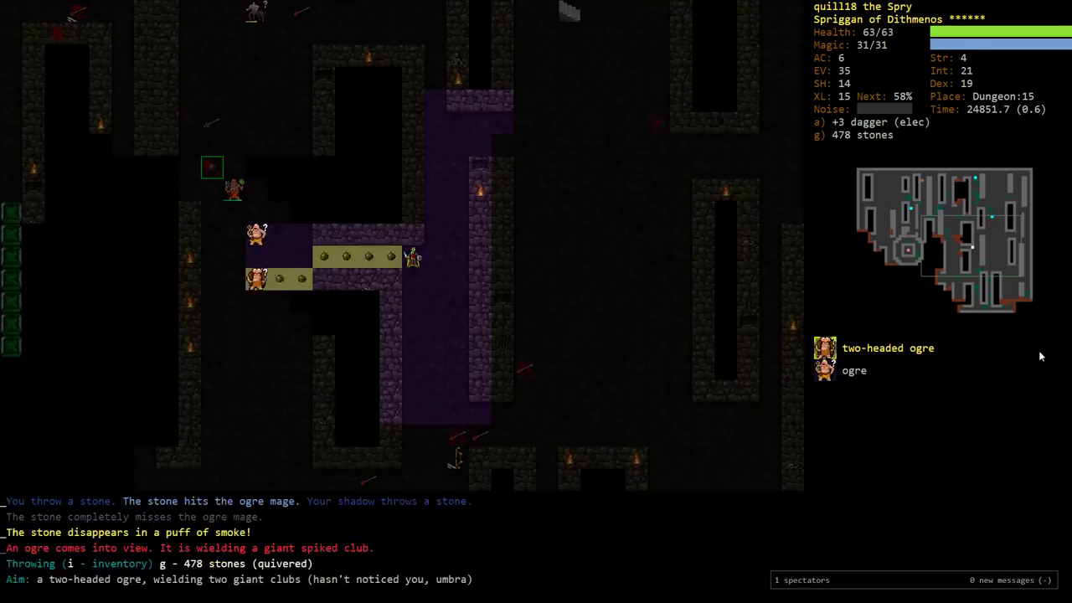
Throw a stone at the two-headed ogre
{"action": "key", "text": "f"}
{"action": "type", "text": "buck"}
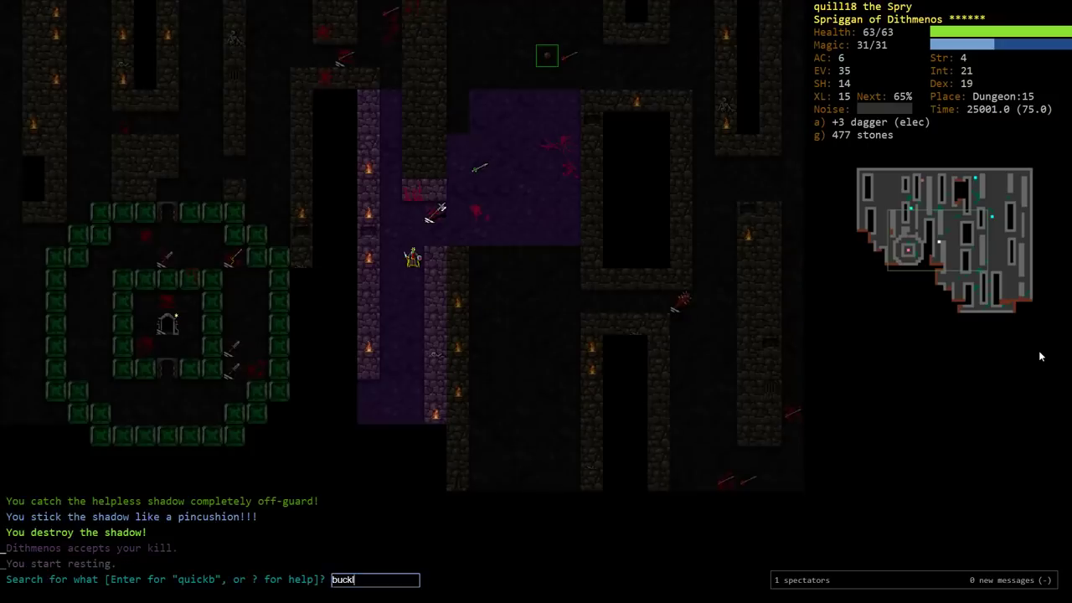
Move right toward the up staircase past the two-headed ogre
{"action": "type", "text": "l"}
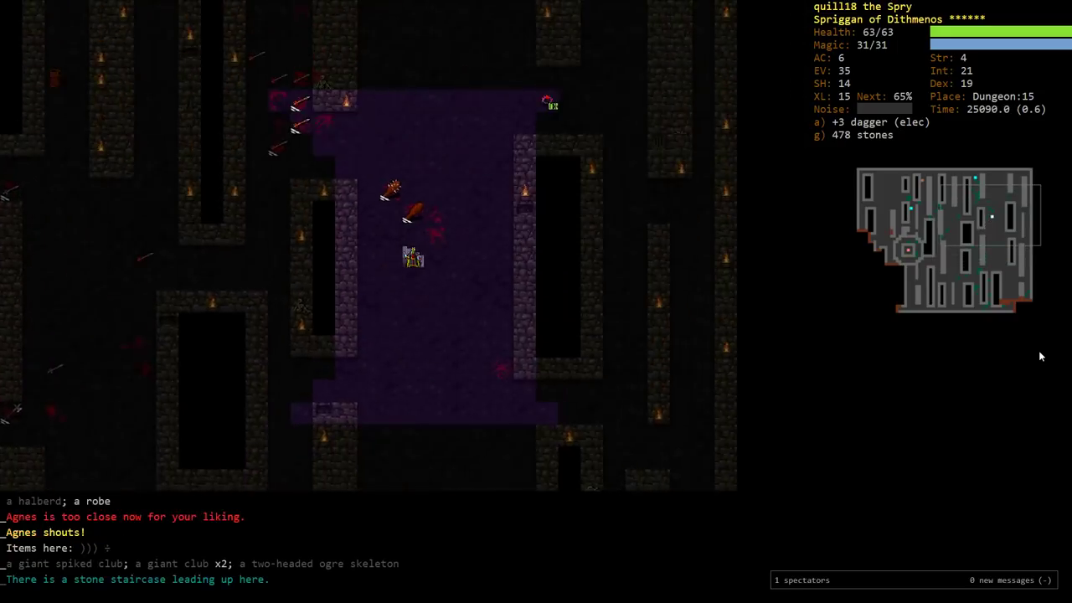
Climb up, travel to the Orcish Mines entrance, eat a ration and descend into the mines
{"action": "key", "text": "<"}
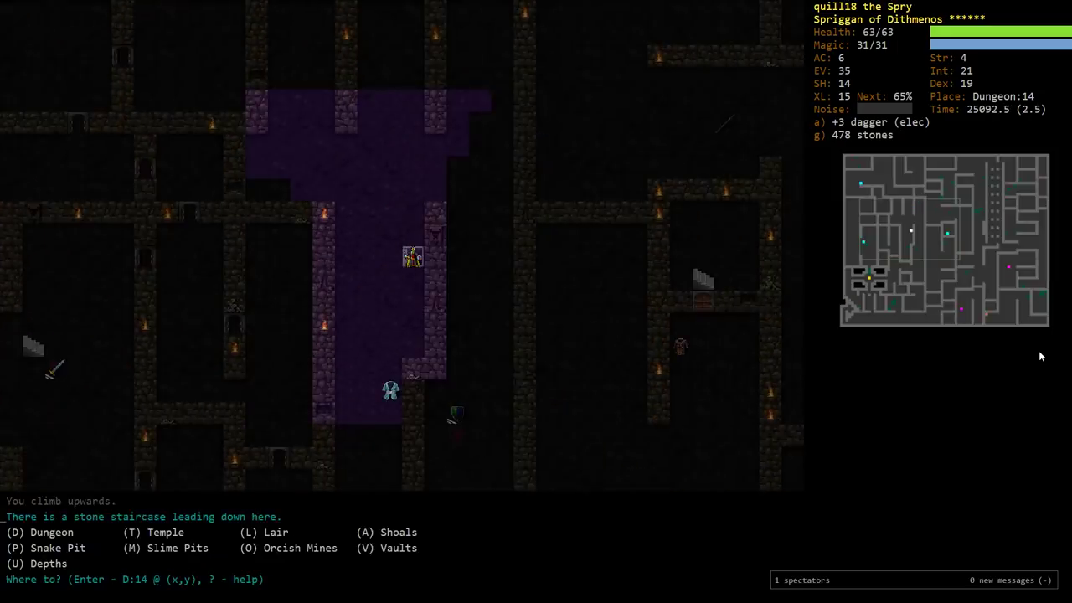
{"action": "key", "text": "O"}
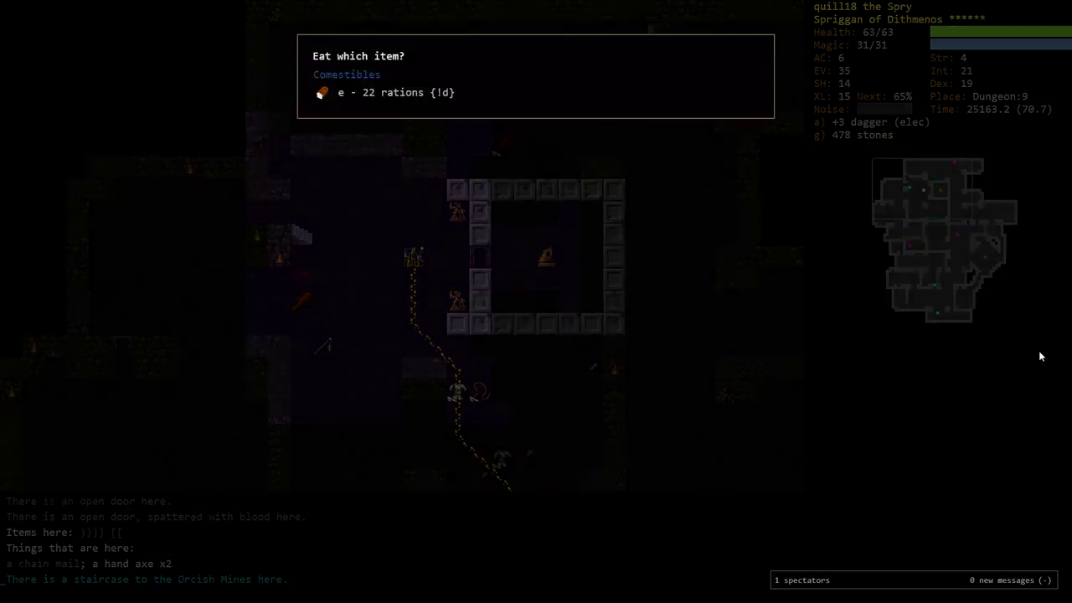
{"action": "key", "text": "e"}
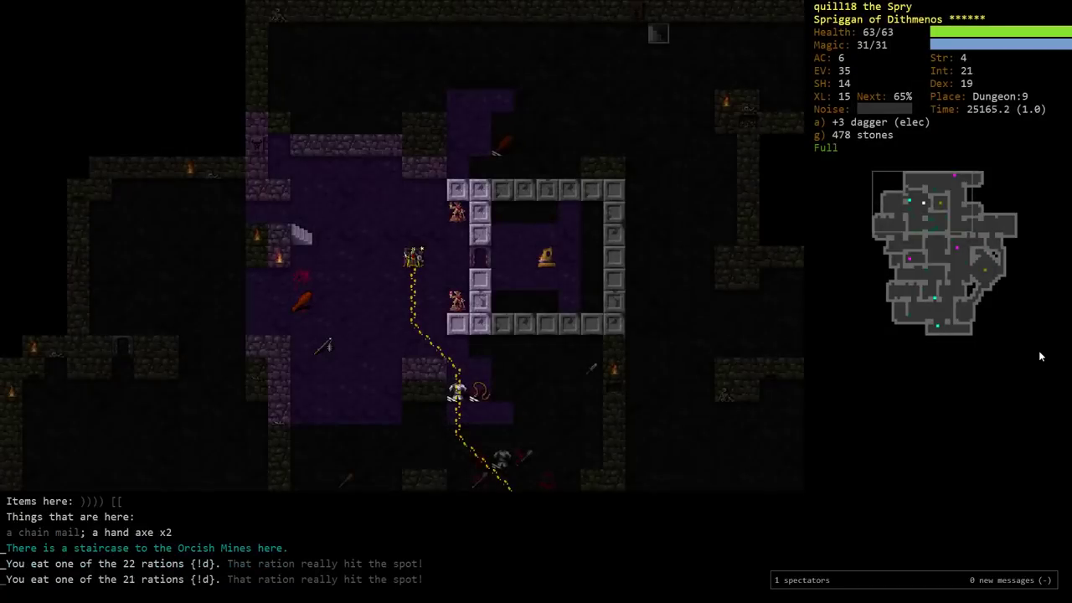
{"action": "key", "text": ">"}
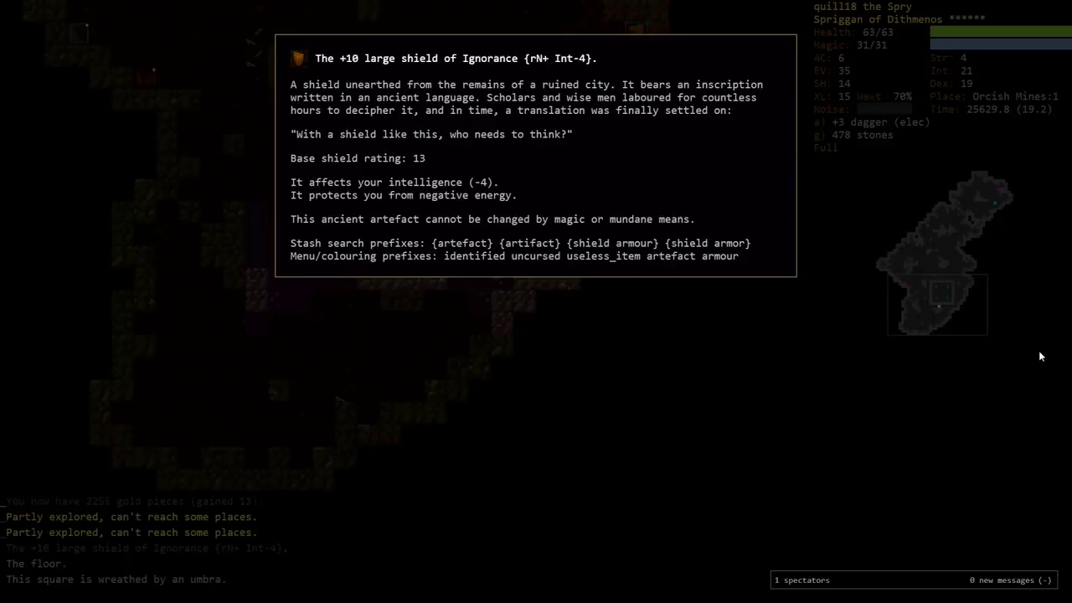
Close the +10 large shield of Ignorance description
{"action": "key", "text": "Escape"}
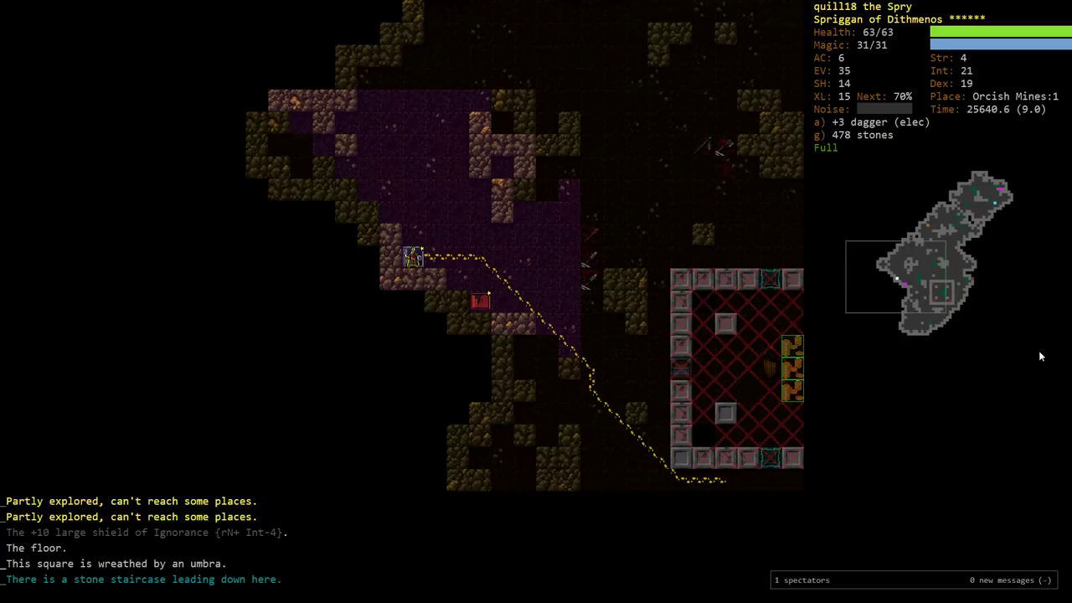
Descend to Orcish Mines 2, meet the orc warband, and retreat back upstairs
{"action": "key", "text": ">"}
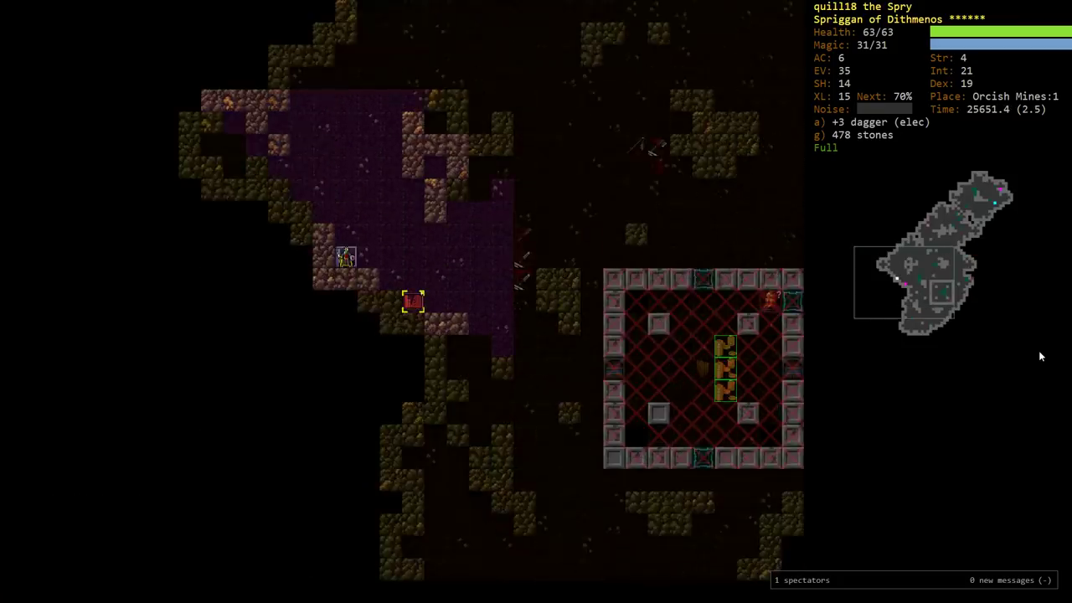
{"action": "key", "text": ">"}
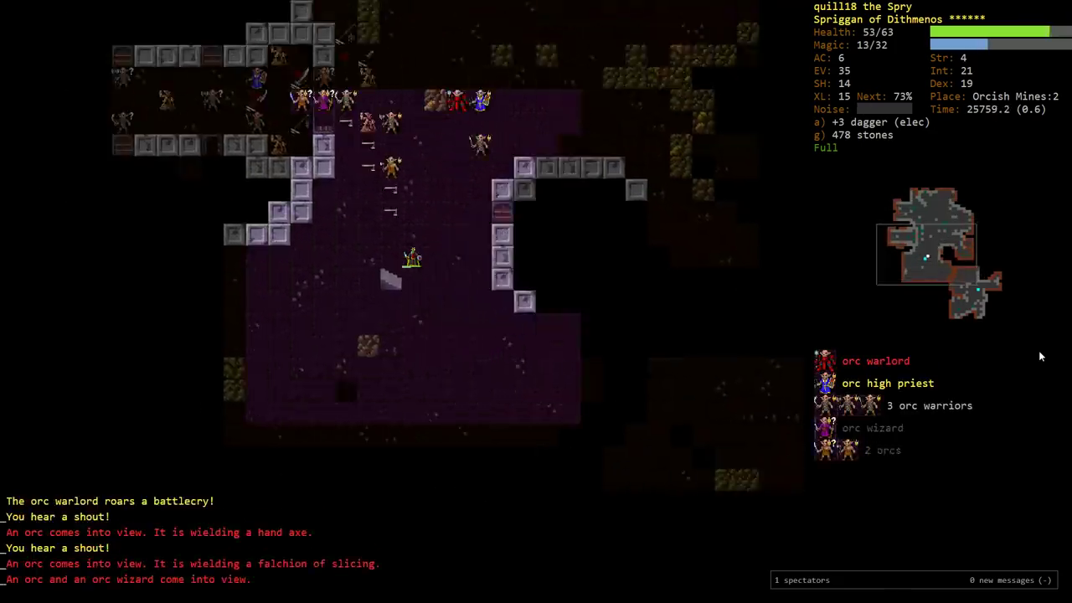
{"action": "key", "text": "<"}
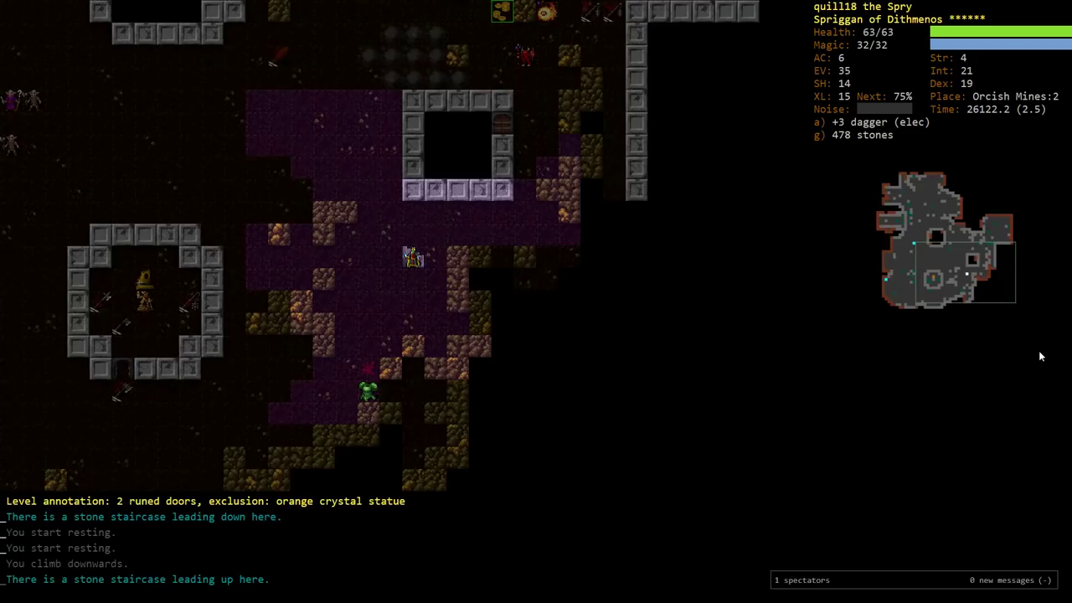
Climb to Orcish Mines 1 and travel to the down staircase by the plate armour
{"action": "key", "text": "<"}
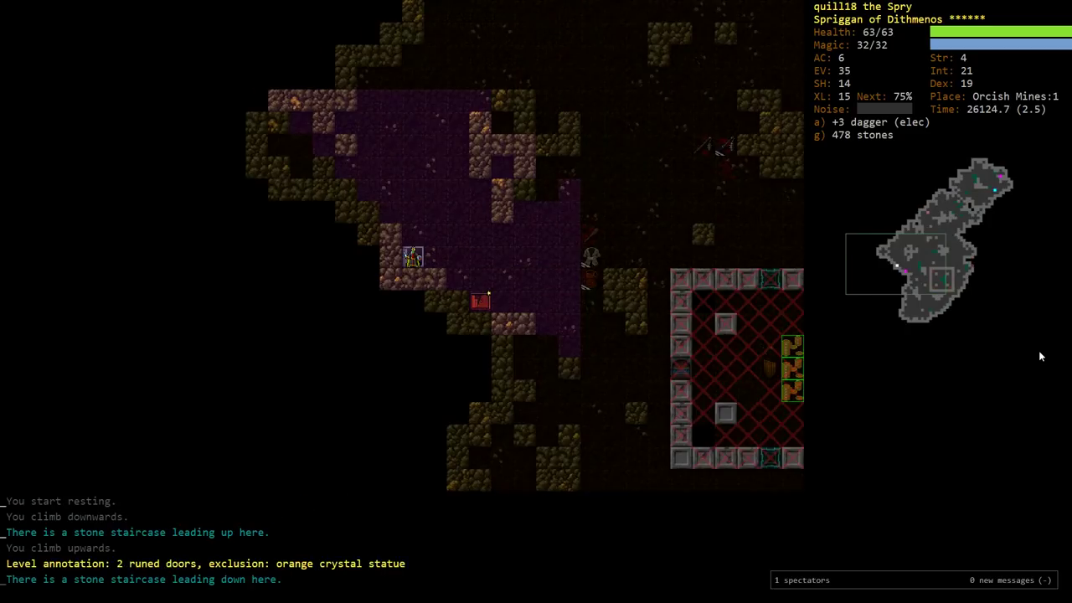
{"action": "key", "text": ">"}
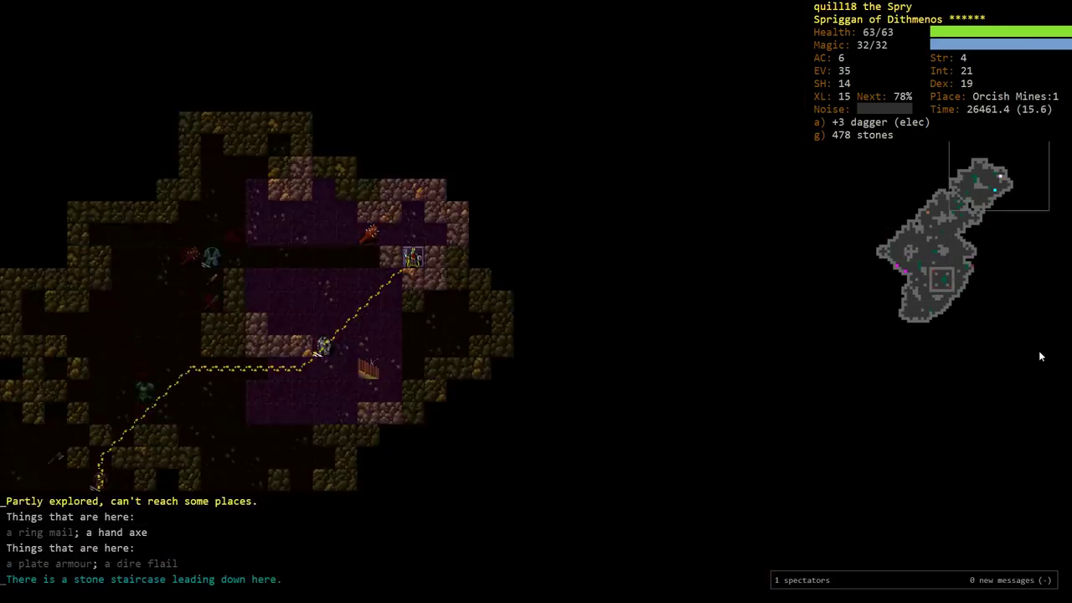
Stair-dance between Orcish Mines 1 and 2, killing an orc warrior and an orc that follow
{"action": "key", "text": ">"}
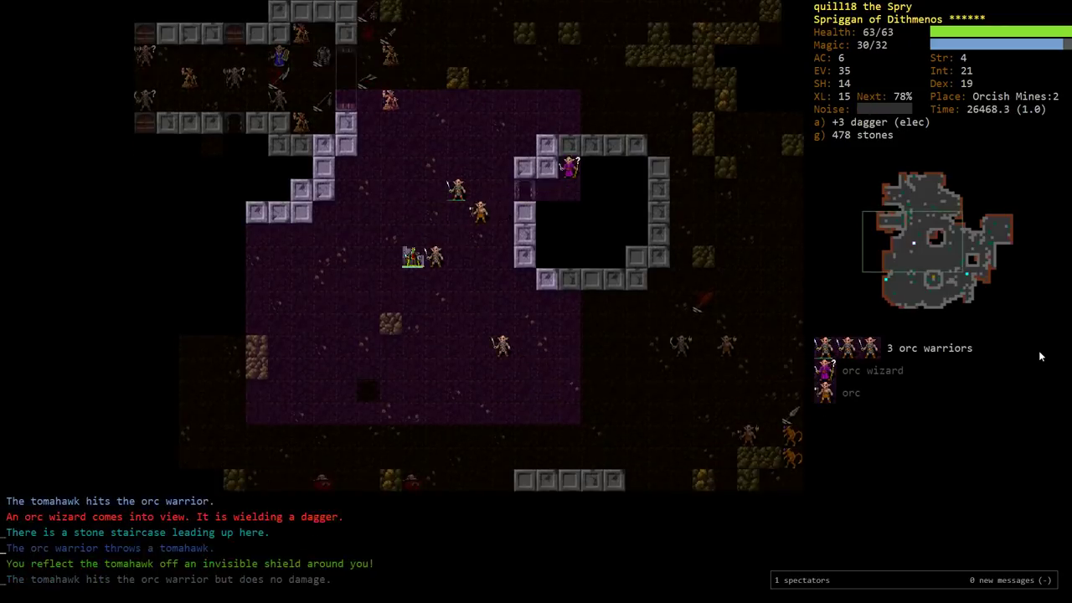
{"action": "key", "text": "<"}
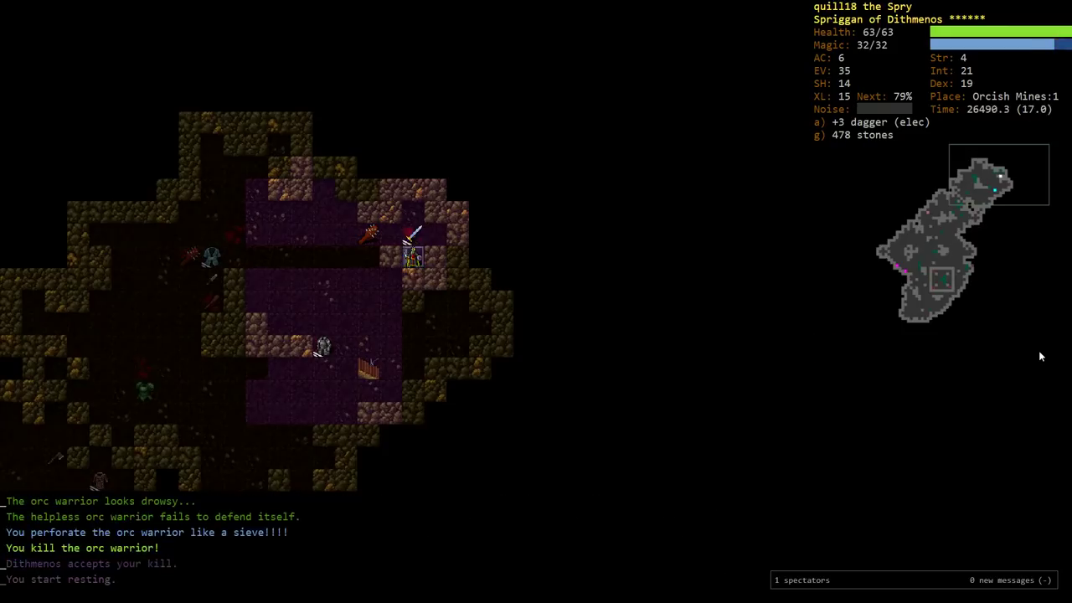
{"action": "key", "text": "<"}
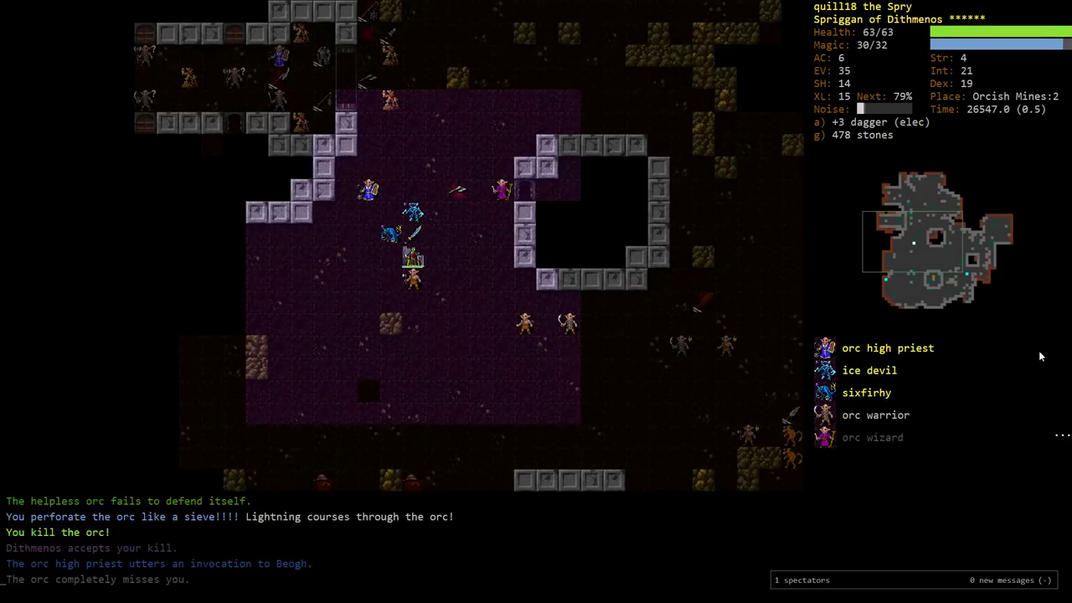
{"action": "key", "text": "<"}
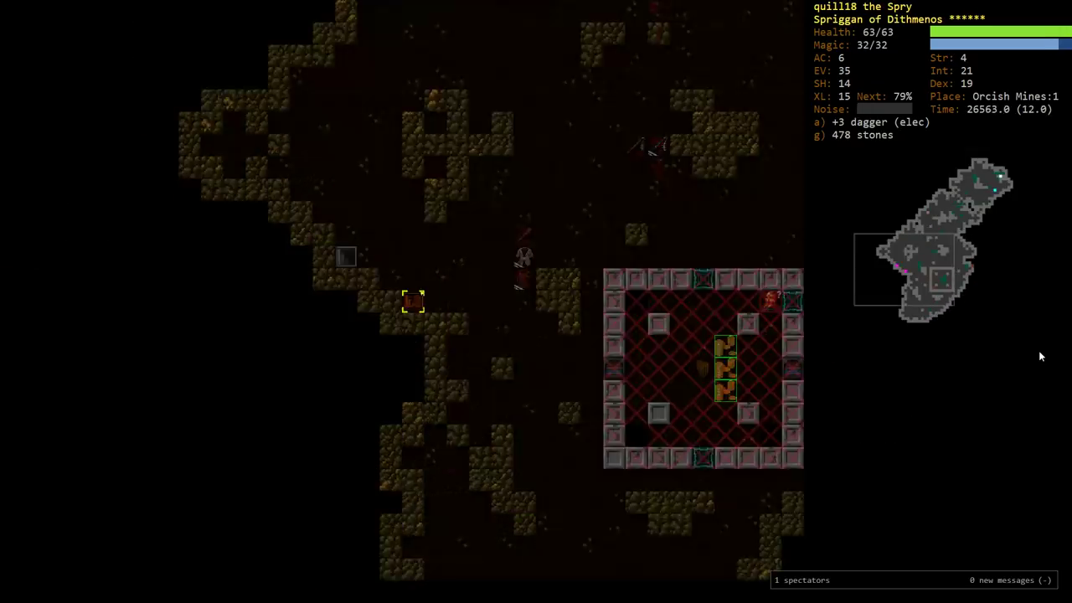
{"action": "key", "text": ">"}
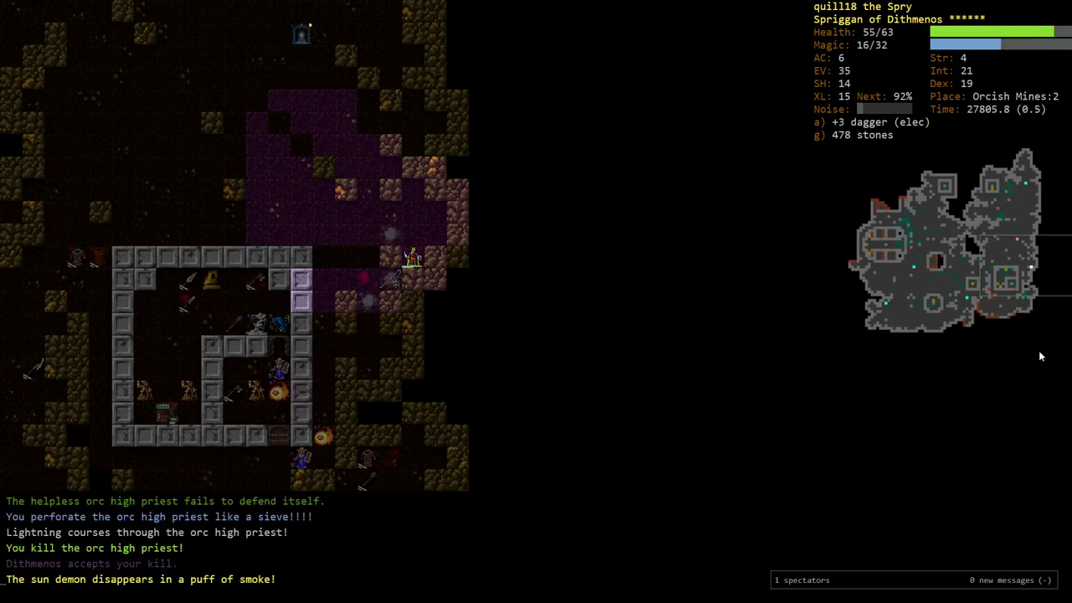
Rest to recover after killing the orc high priest on Orcish Mines 2
{"action": "key", "text": "5"}
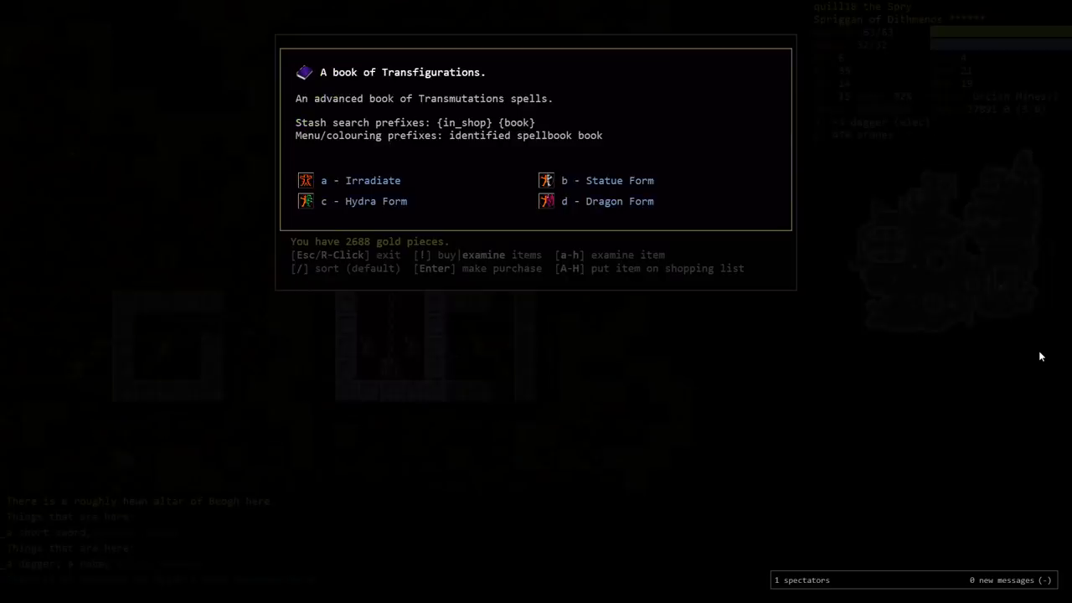
Leave the book of Transfigurations details and move on toward Vehoikiez's Book Shoppe
{"action": "key", "text": "Escape"}
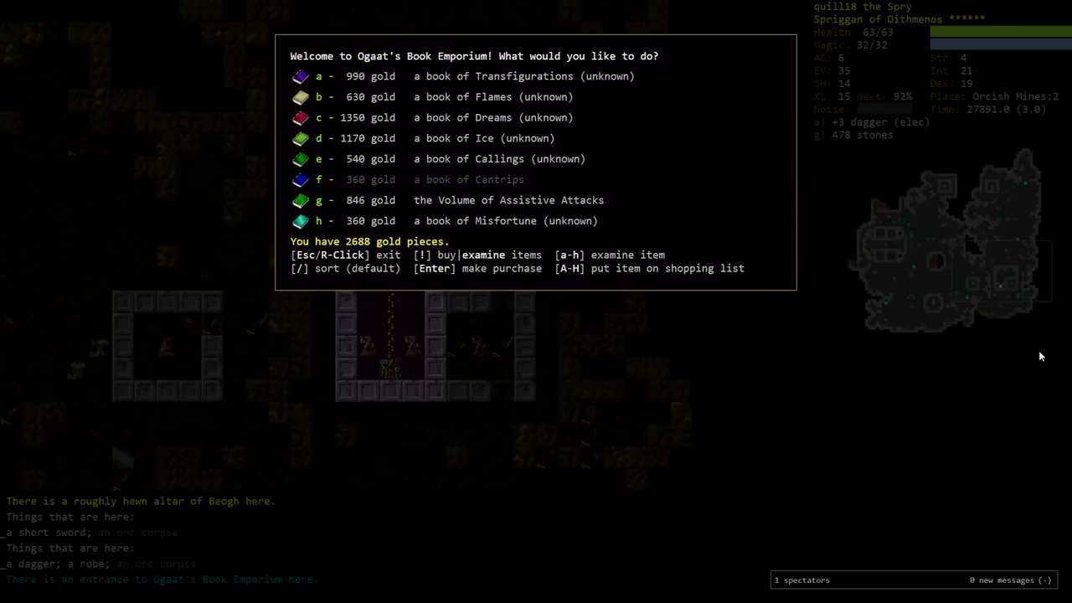
{"action": "left_click", "coordinate": [319, 117]}
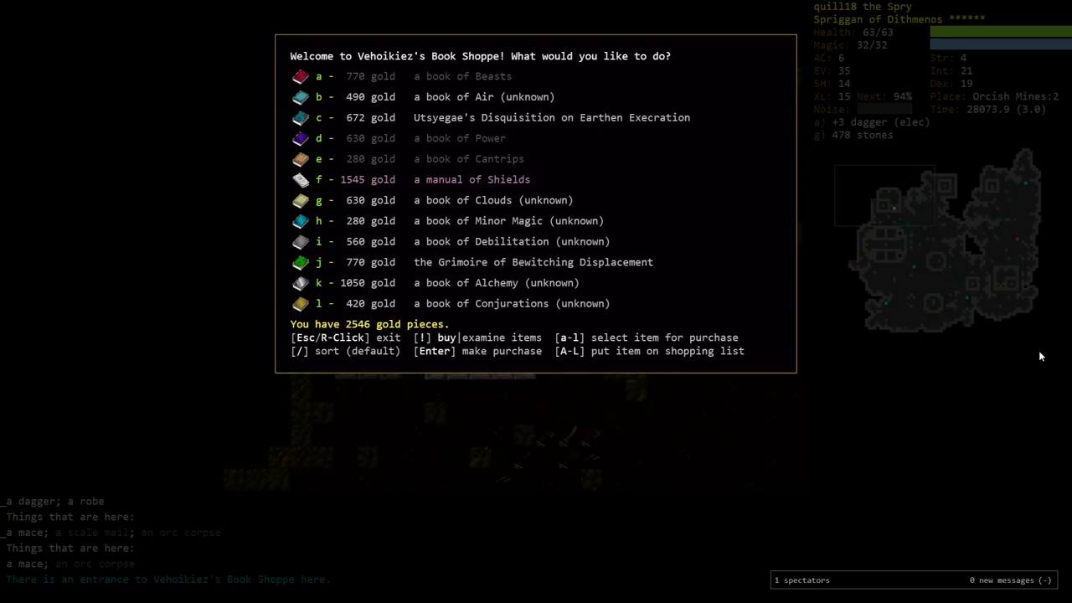
Toggle the shop list to buy mode and select the book of Minor Magic for purchase
{"action": "key", "text": "!"}
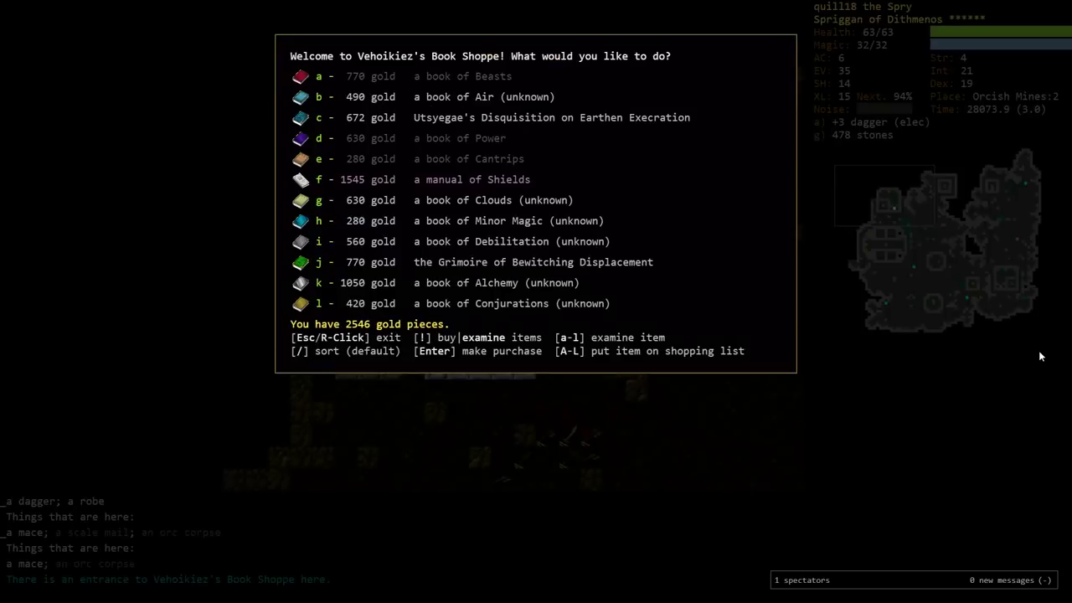
{"action": "left_click", "coordinate": [318, 261]}
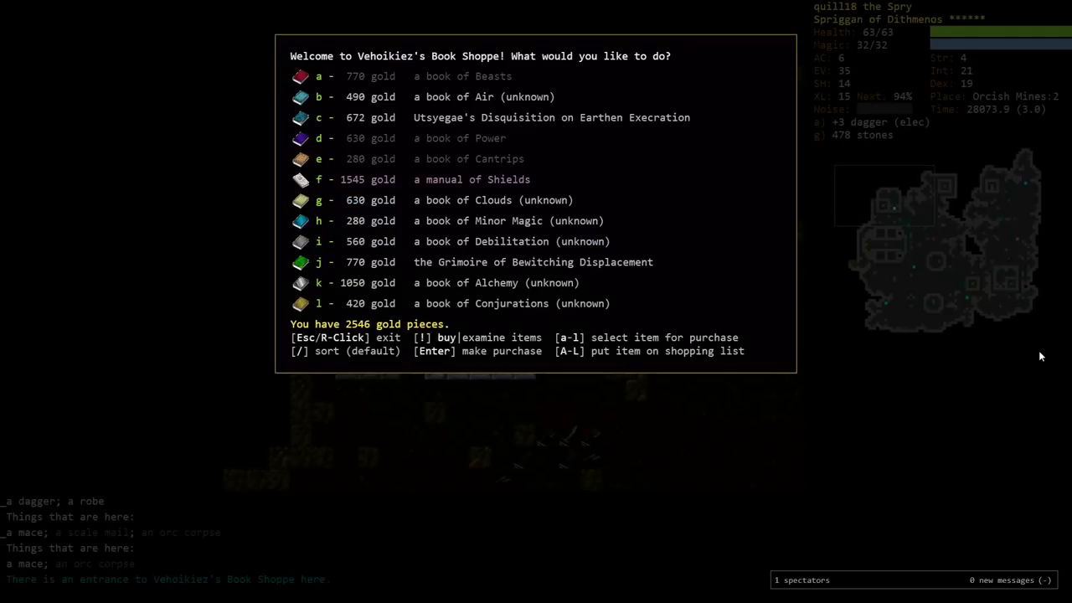
{"action": "key", "text": "h"}
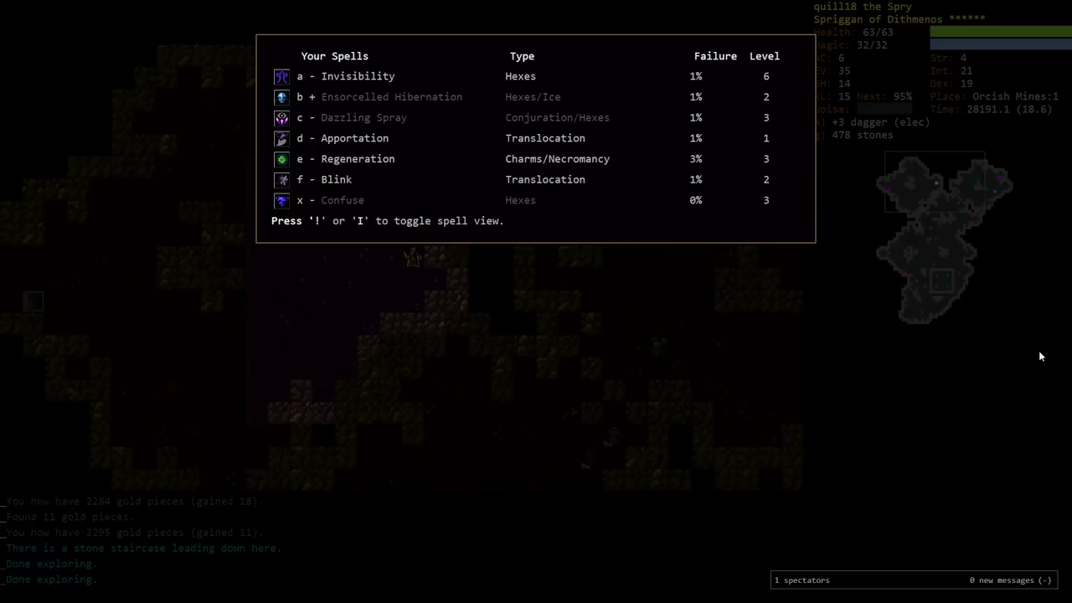
View spell power, range and noise details, switch back, and close the spell list
{"action": "key", "text": "!"}
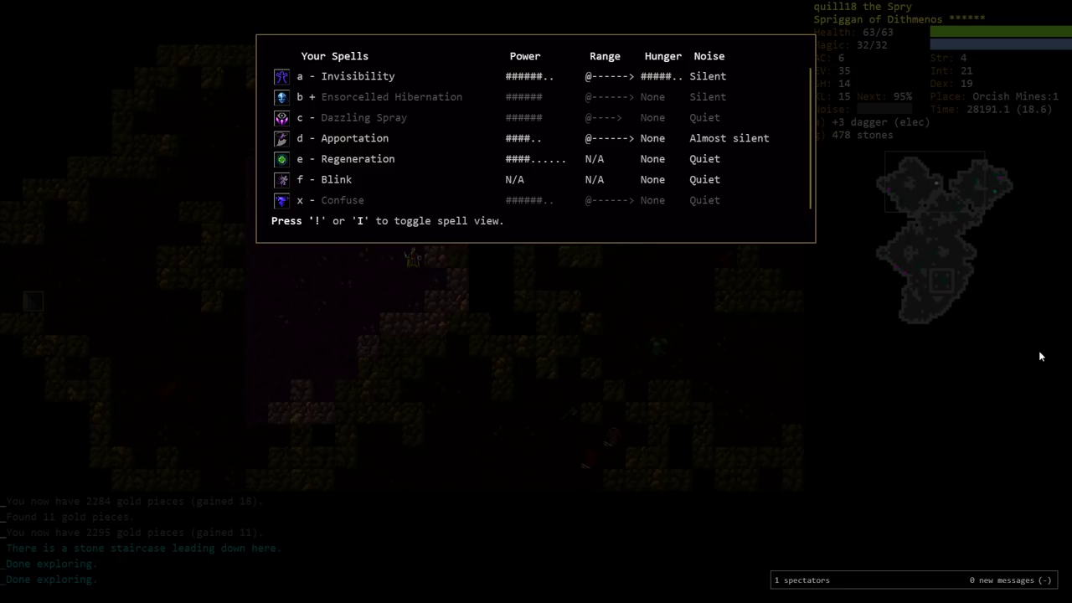
{"action": "key", "text": "!"}
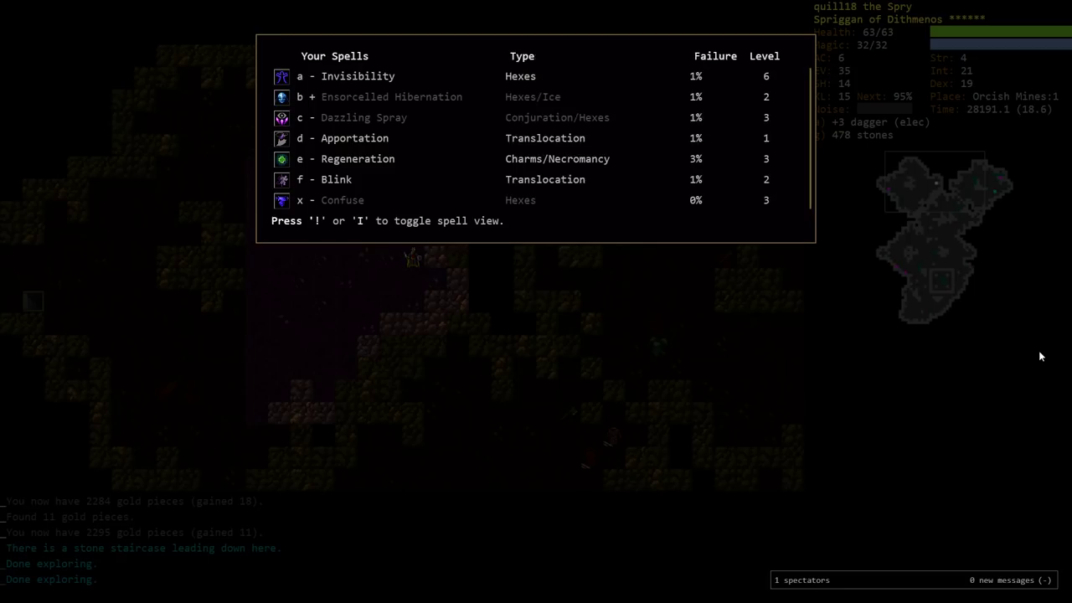
{"action": "key", "text": "Escape"}
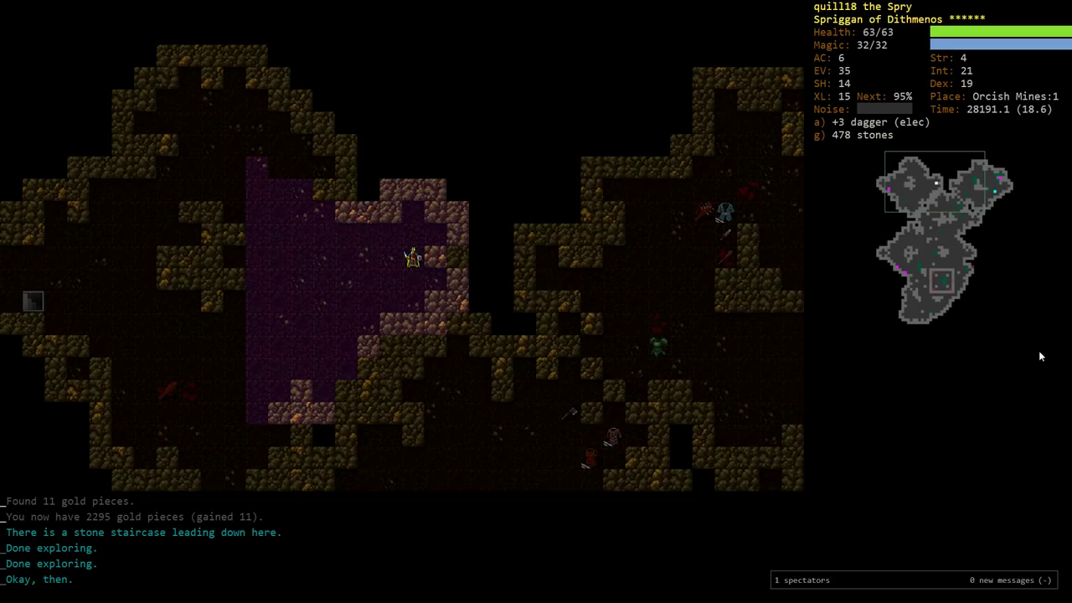
Bring up the travel destination prompt before cancelling it to read scrolls
{"action": "key", "text": "G"}
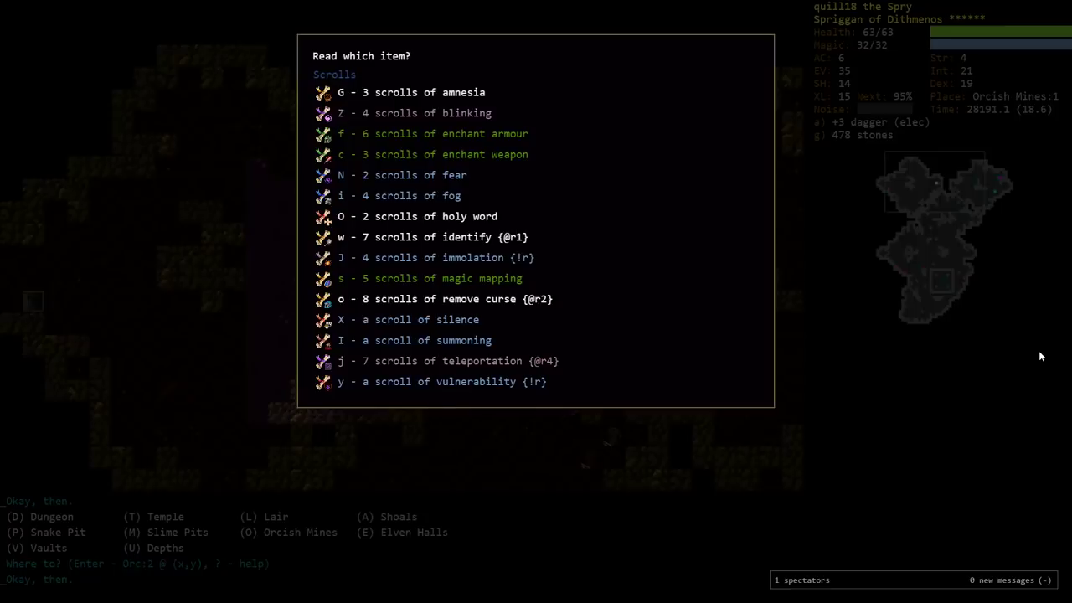
Read enchant armour to make the robe +2 and AC 7, then view the character overview
{"action": "left_click", "coordinate": [342, 134]}
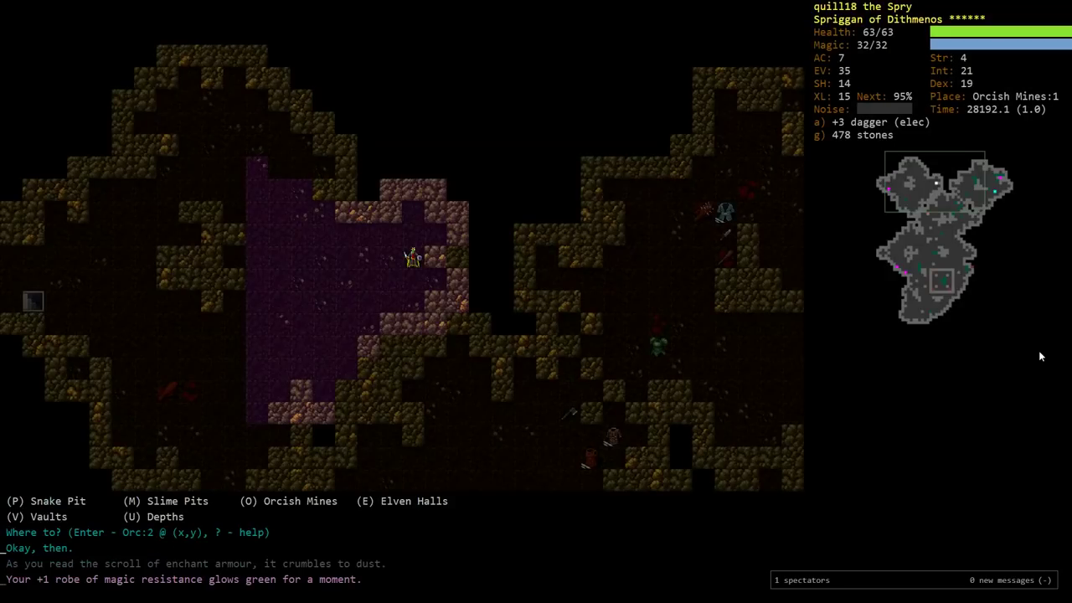
{"action": "key", "text": "%"}
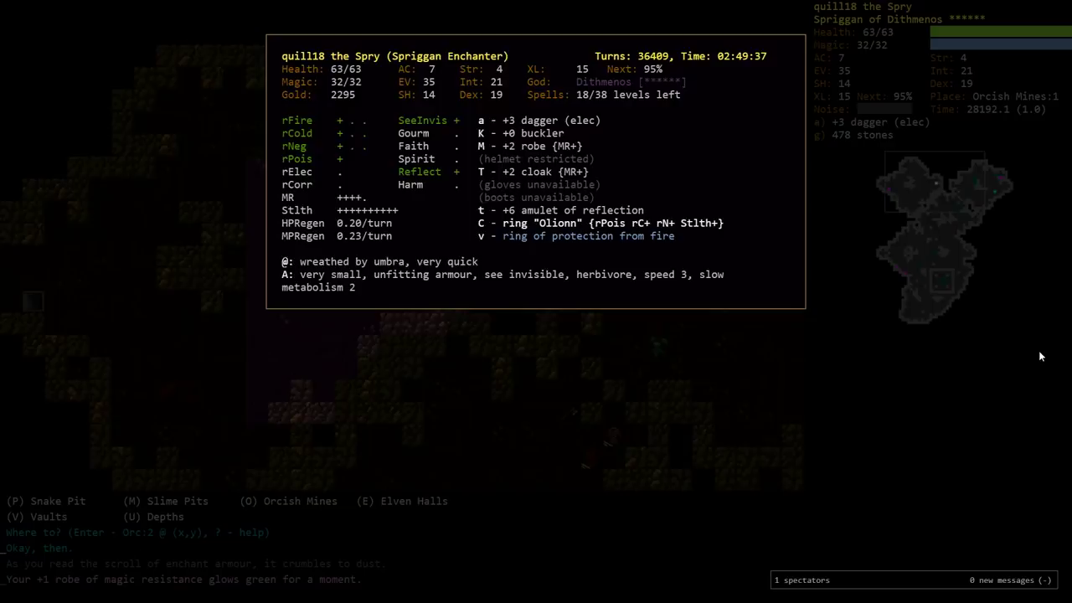
Close the overview, review skill levels and training costs on the skills screen, and return to the map
{"action": "key", "text": "Escape"}
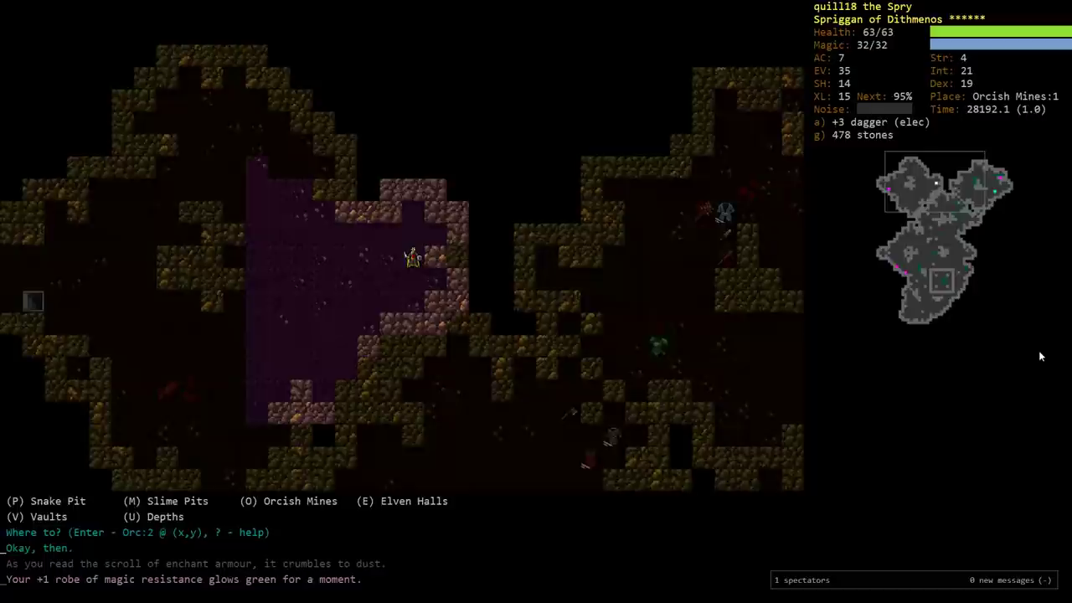
{"action": "key", "text": "m"}
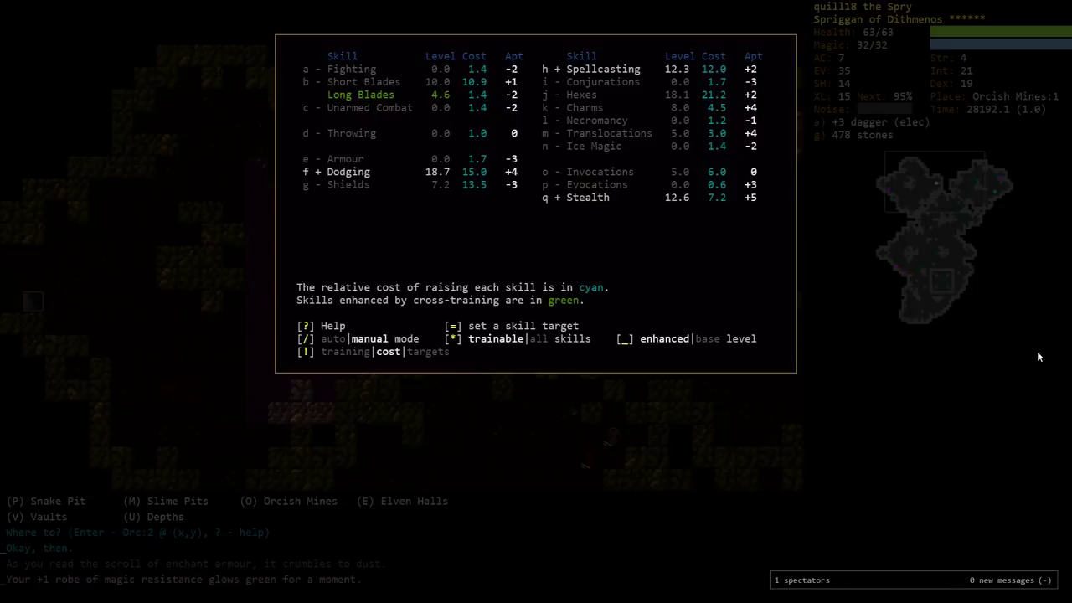
{"action": "key", "text": "Escape"}
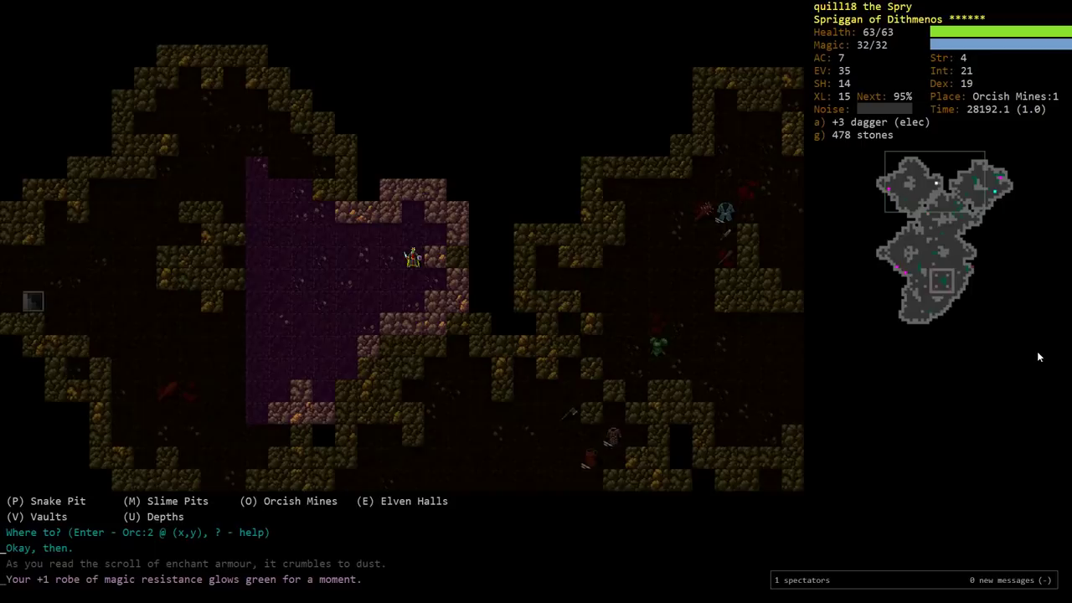